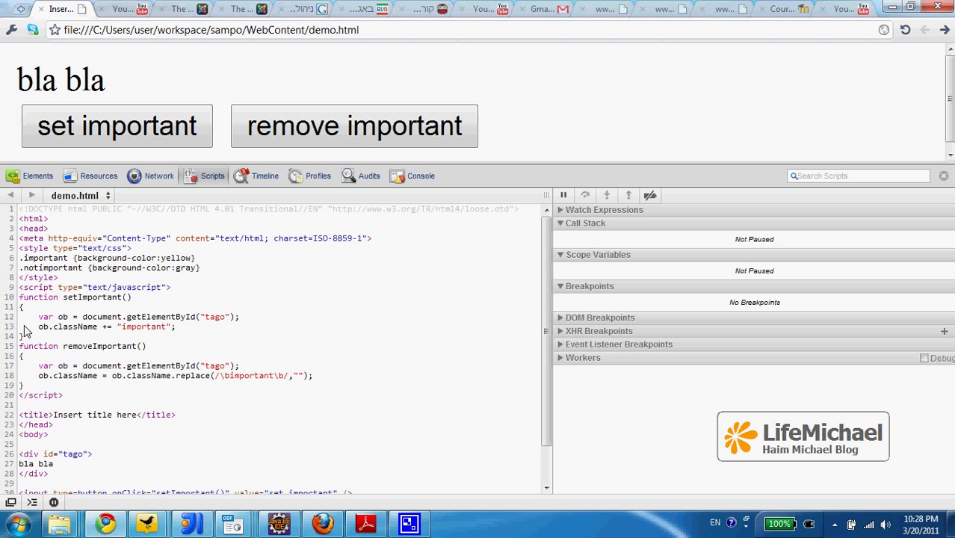
Step: Set a breakpoint on line 12 of demo.html, the first statement in setImportant()
{"action": "left_click", "coordinate": [9, 317]}
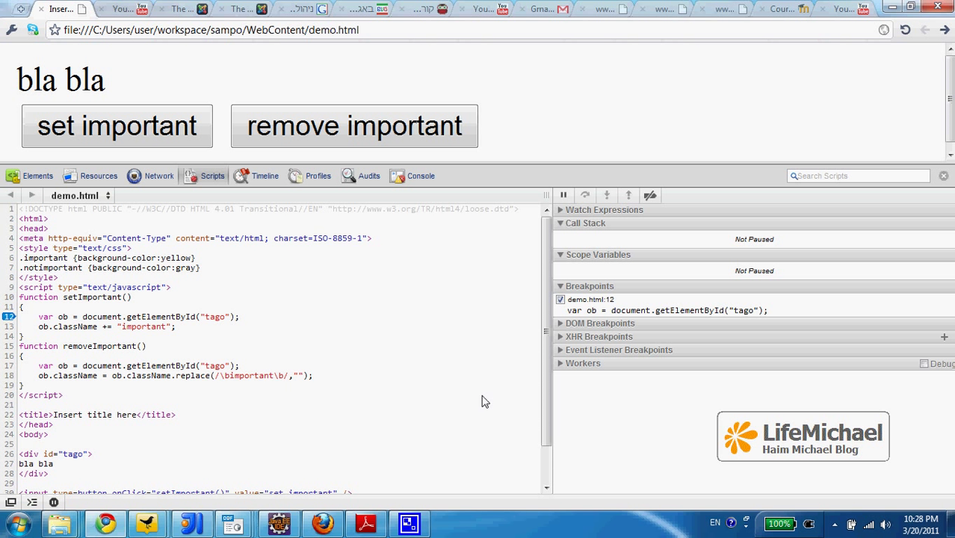
{"action": "scroll", "scroll_direction": "down", "scroll_amount": 3}
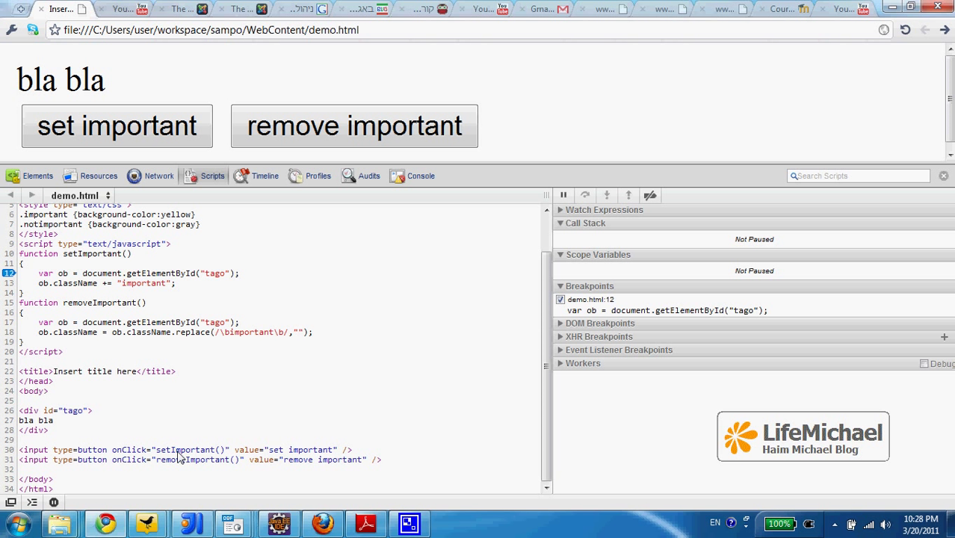
{"action": "mouse_move", "coordinate": [164, 257]}
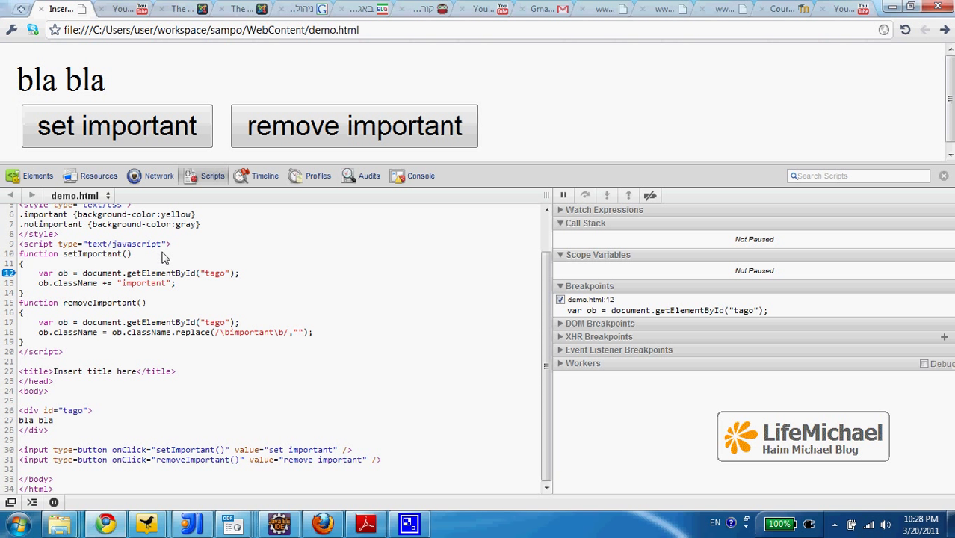
{"action": "mouse_move", "coordinate": [22, 283]}
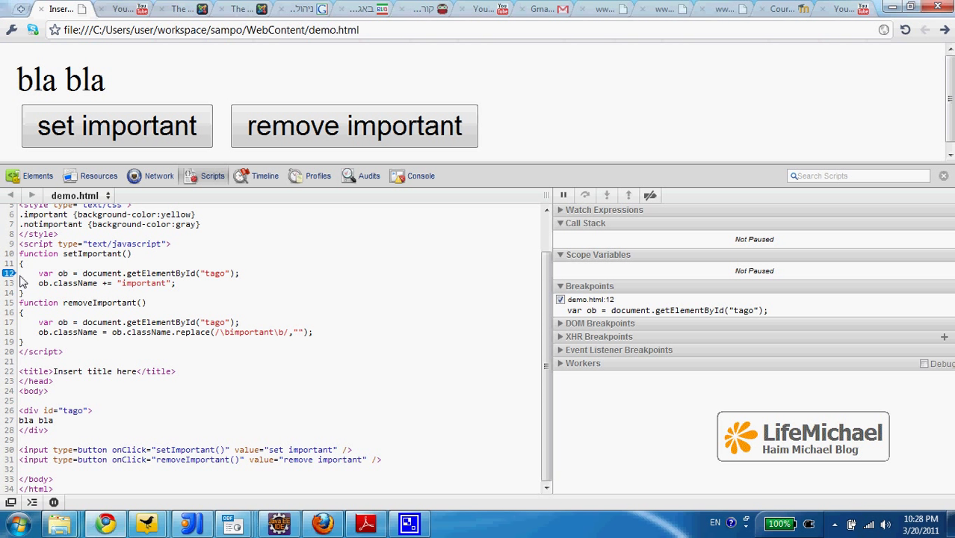
{"action": "mouse_move", "coordinate": [111, 263]}
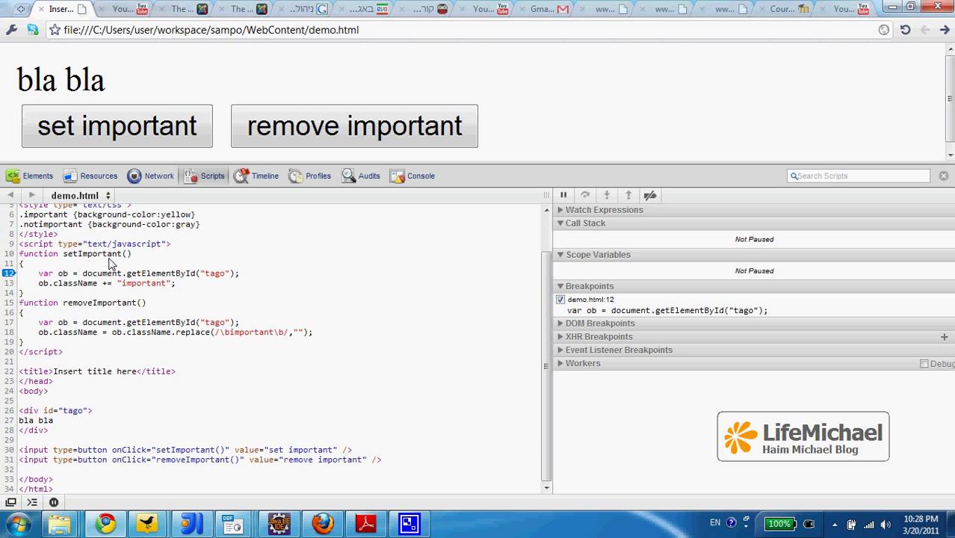
{"action": "mouse_move", "coordinate": [154, 155]}
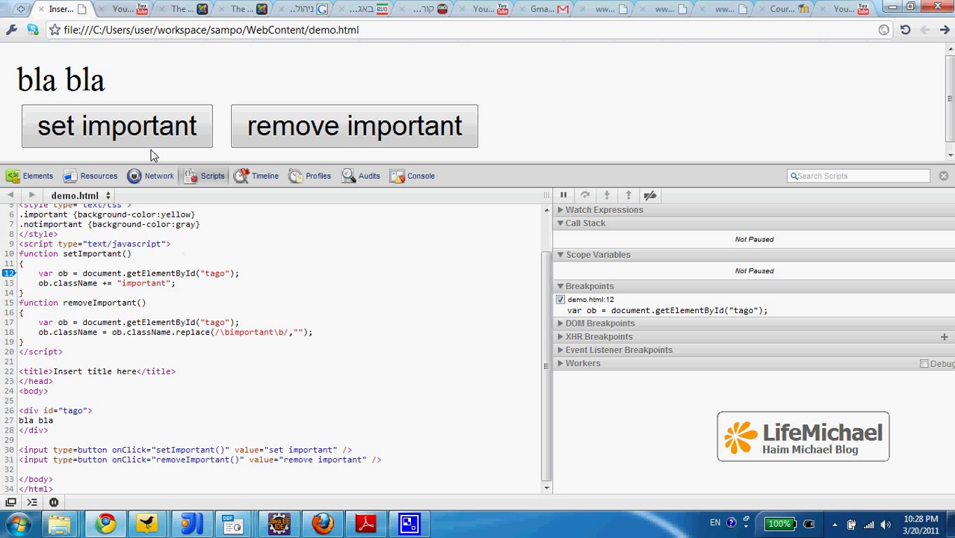
Step: Trigger setImportant() from the page's 'set important' button, pausing at the line 12 breakpoint
{"action": "left_click", "coordinate": [117, 126]}
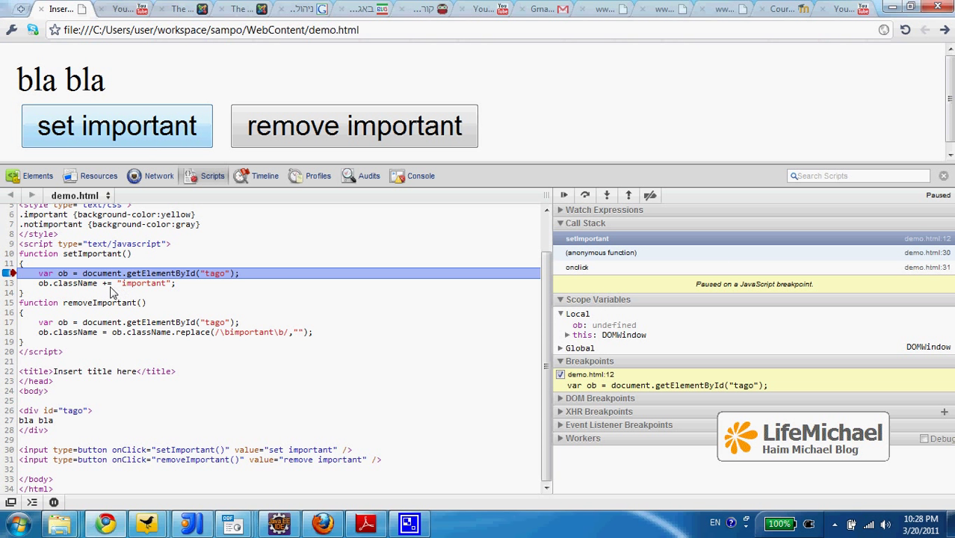
{"action": "mouse_move", "coordinate": [102, 272]}
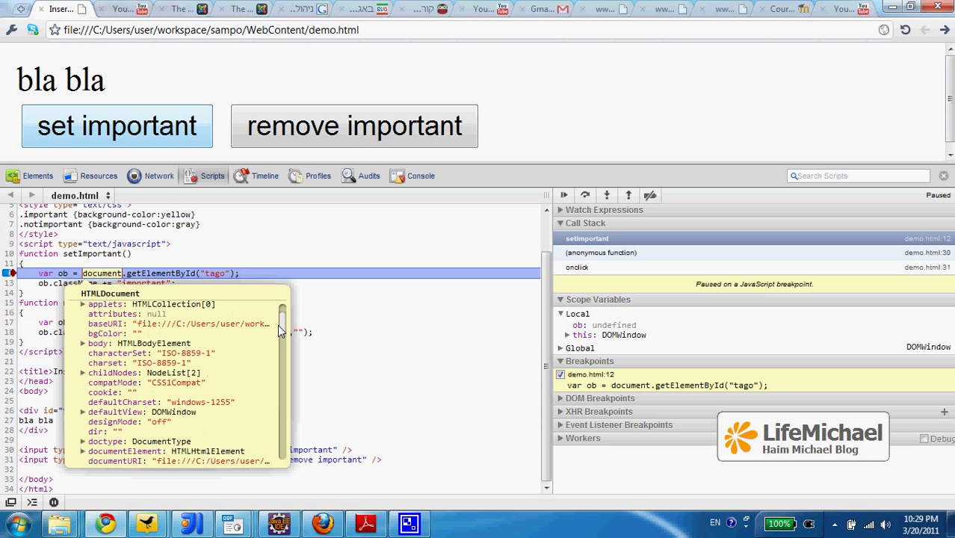
Step: Scroll through the document object's HTMLDocument properties with childNodes expanded to its two nodes
{"action": "scroll", "scroll_direction": "down", "scroll_amount": 3}
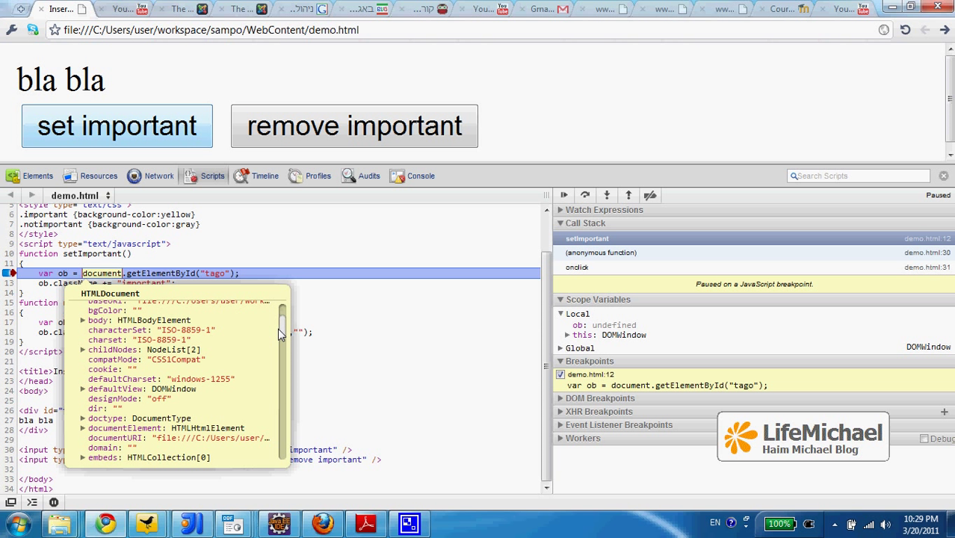
{"action": "mouse_move", "coordinate": [88, 357]}
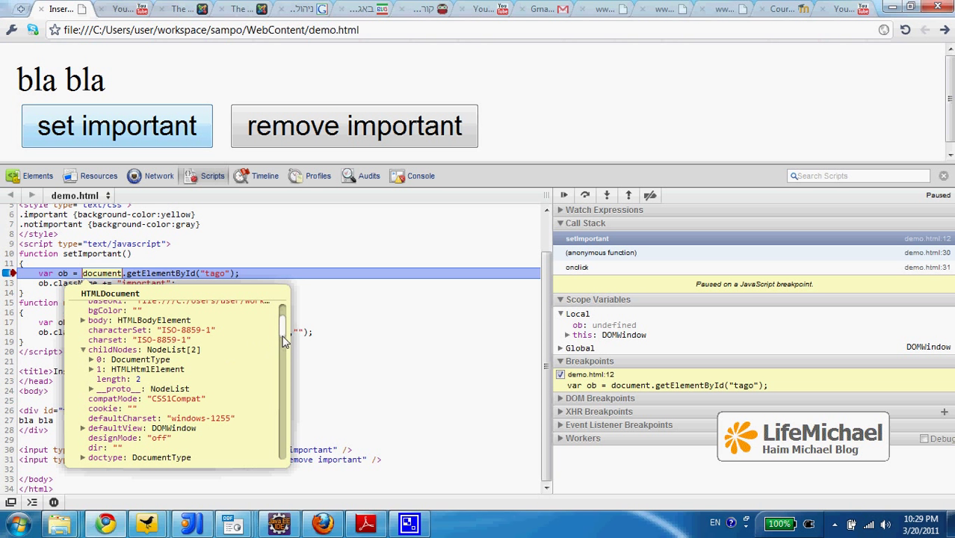
{"action": "scroll", "scroll_direction": "down", "scroll_amount": 3}
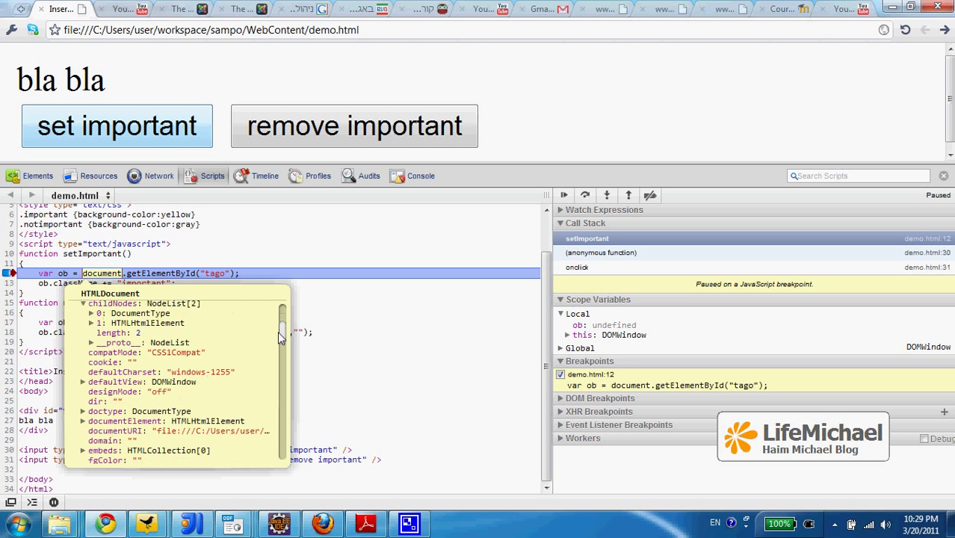
{"action": "scroll", "scroll_direction": "down", "scroll_amount": 3}
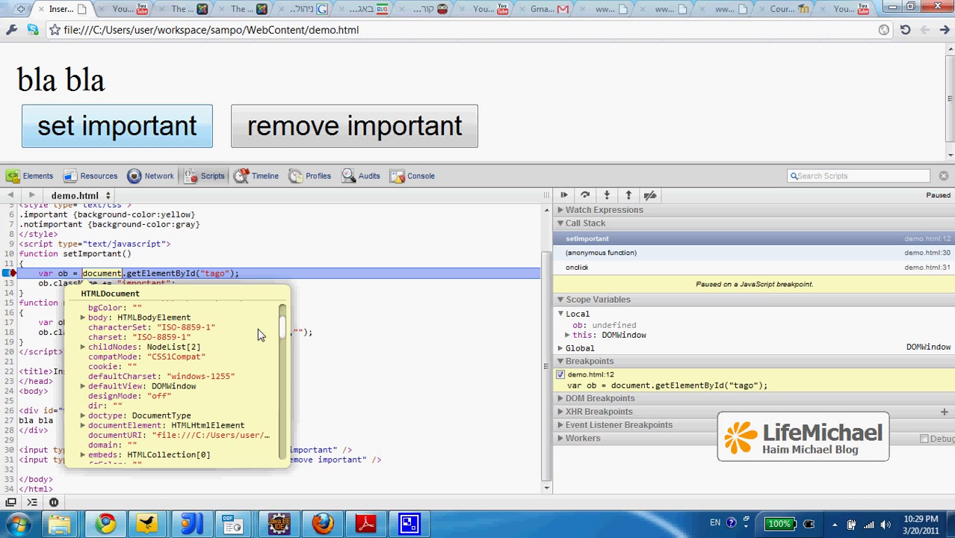
{"action": "mouse_move", "coordinate": [283, 329]}
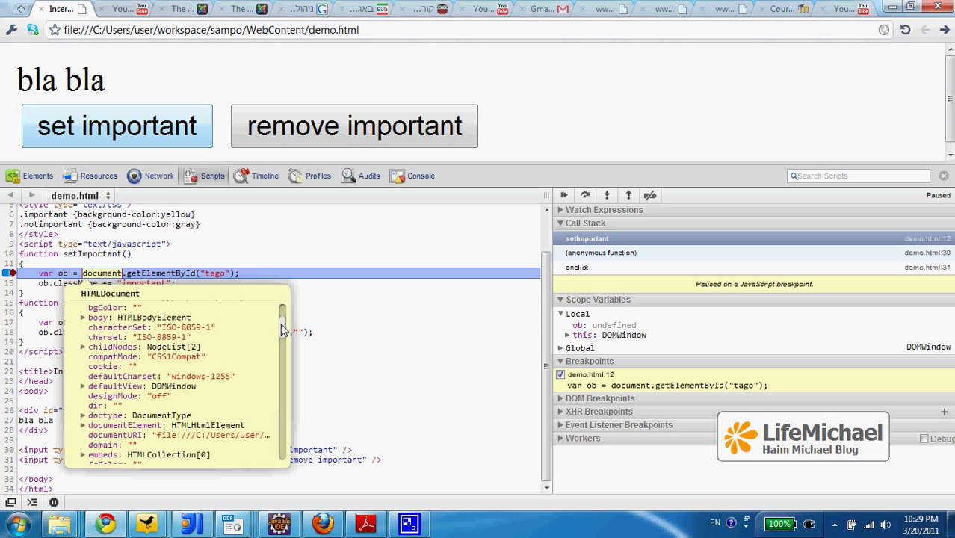
{"action": "scroll", "scroll_direction": "down", "scroll_amount": 3}
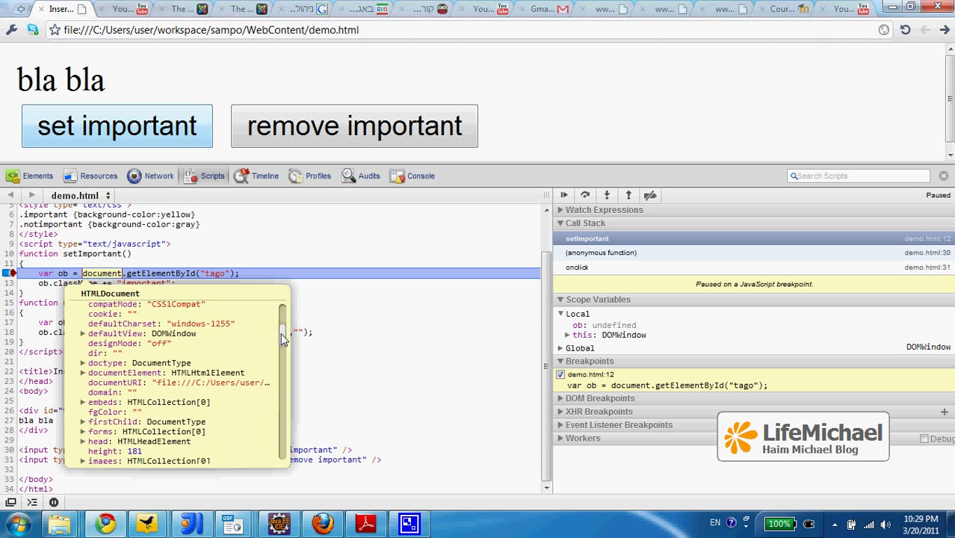
{"action": "scroll", "scroll_direction": "down", "scroll_amount": 3}
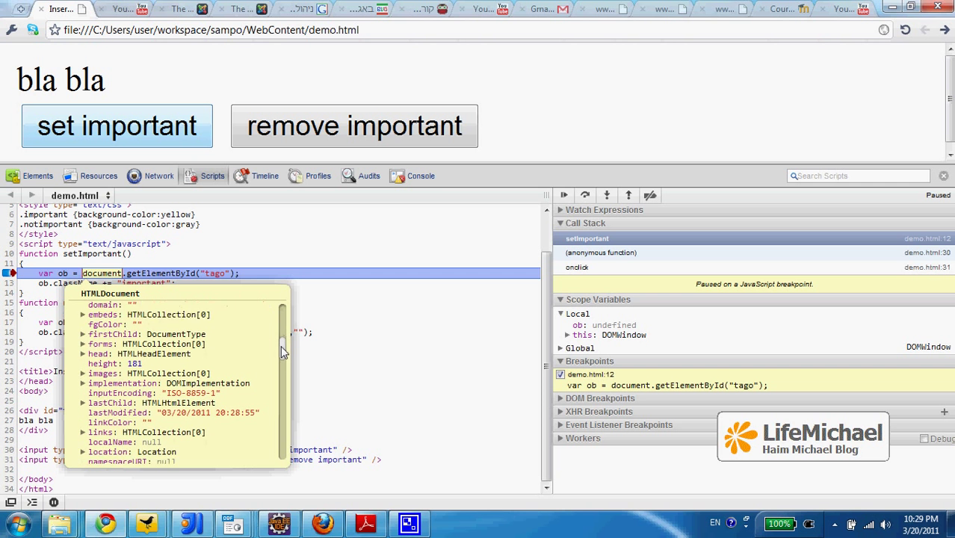